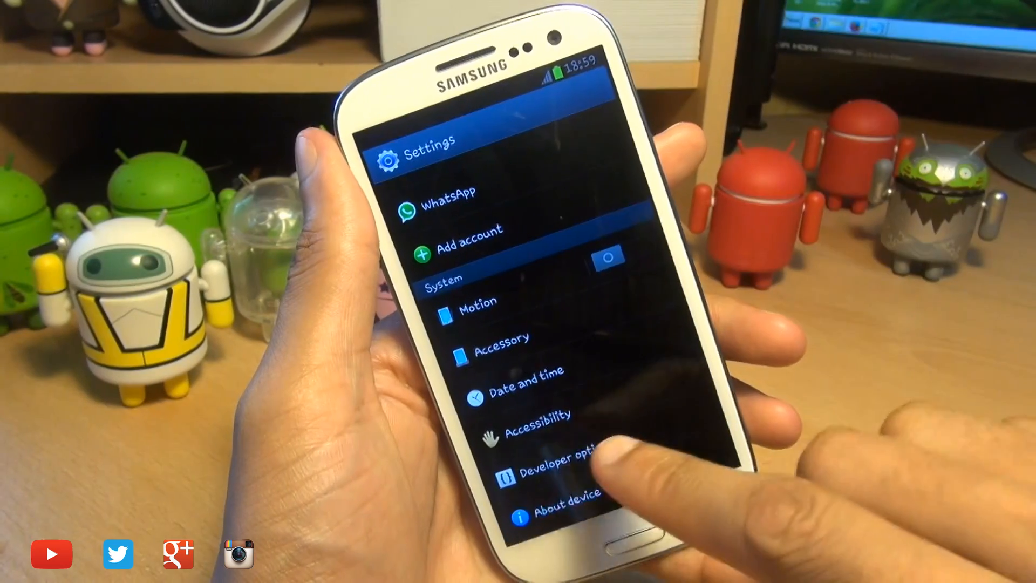
Open Developer options under System to reach the USB debugging settings
{"action": "left_click", "coordinate": [562, 471]}
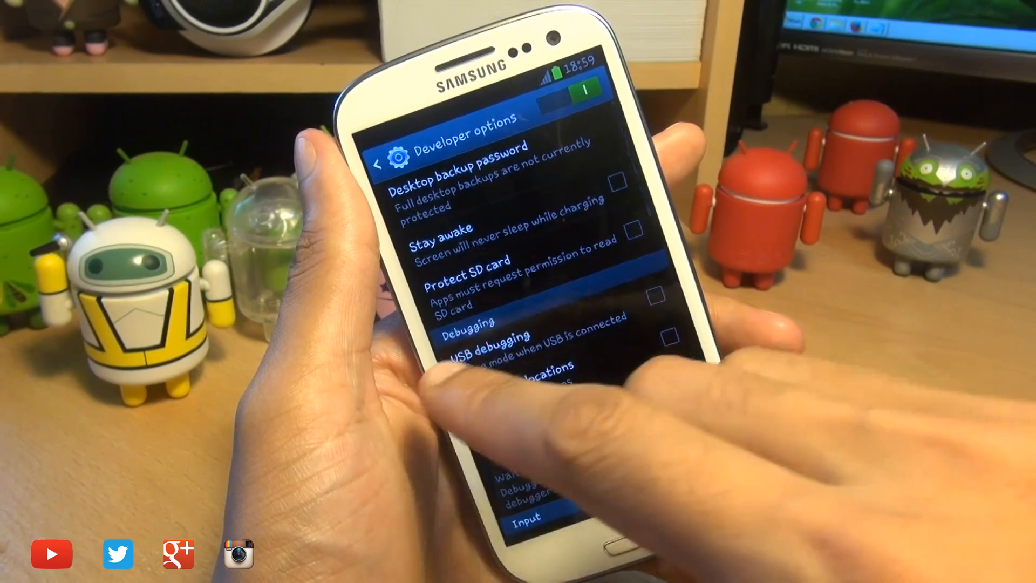